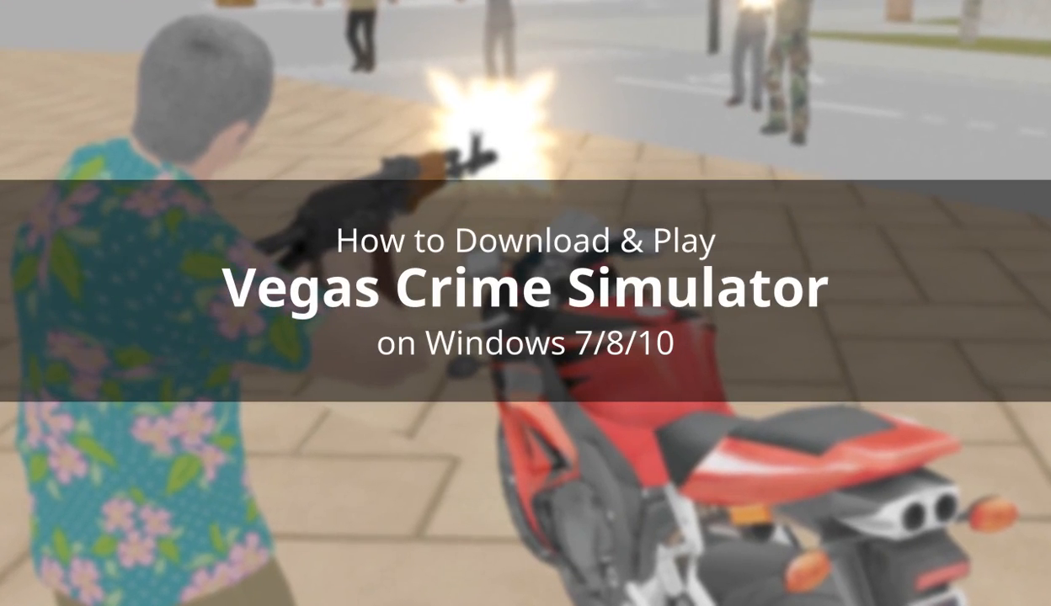
type("www.bl")
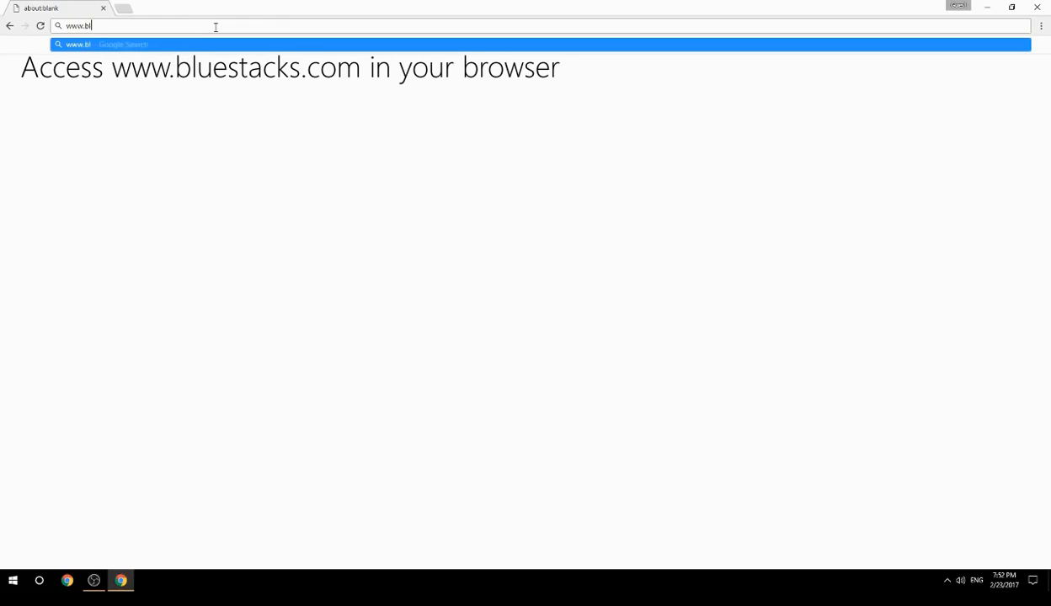
key("Return")
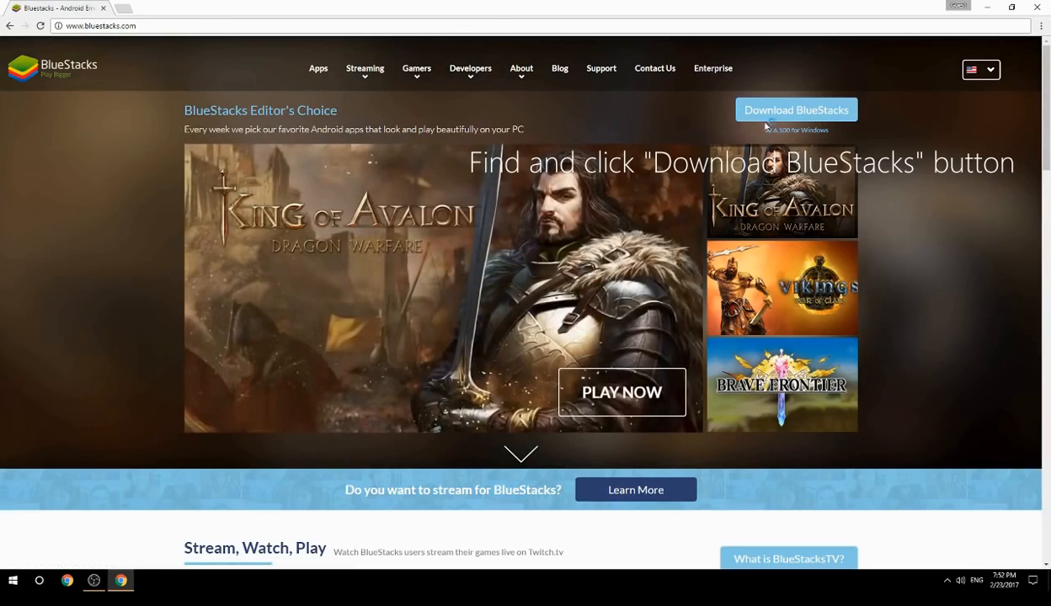
left_click(795, 110)
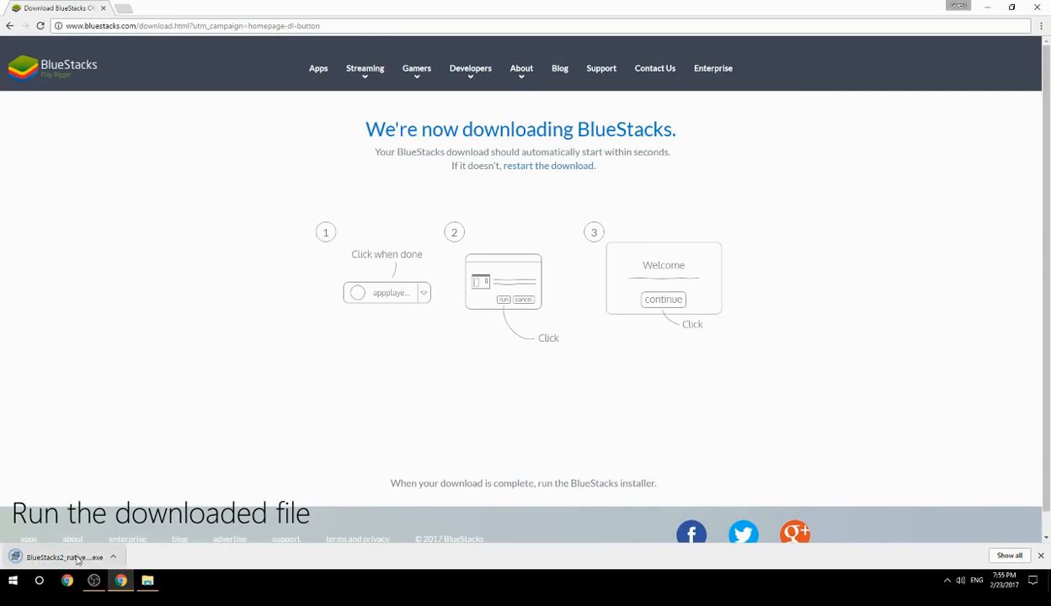
Run the downloaded installer, accept the license, keep C:\ProgramData and install BlueStacks.
left_click(64, 558)
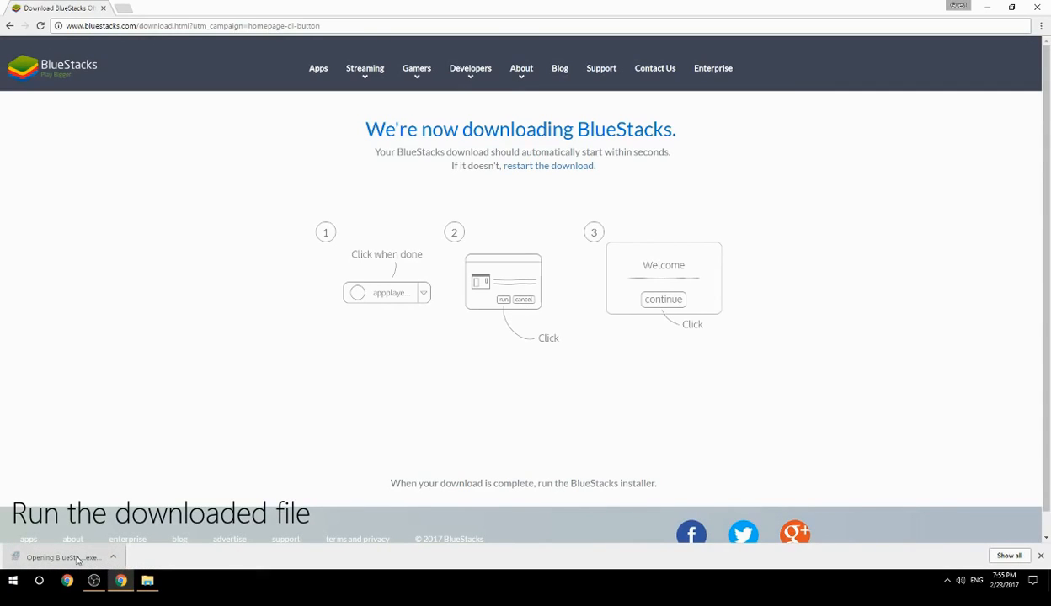
left_click(64, 556)
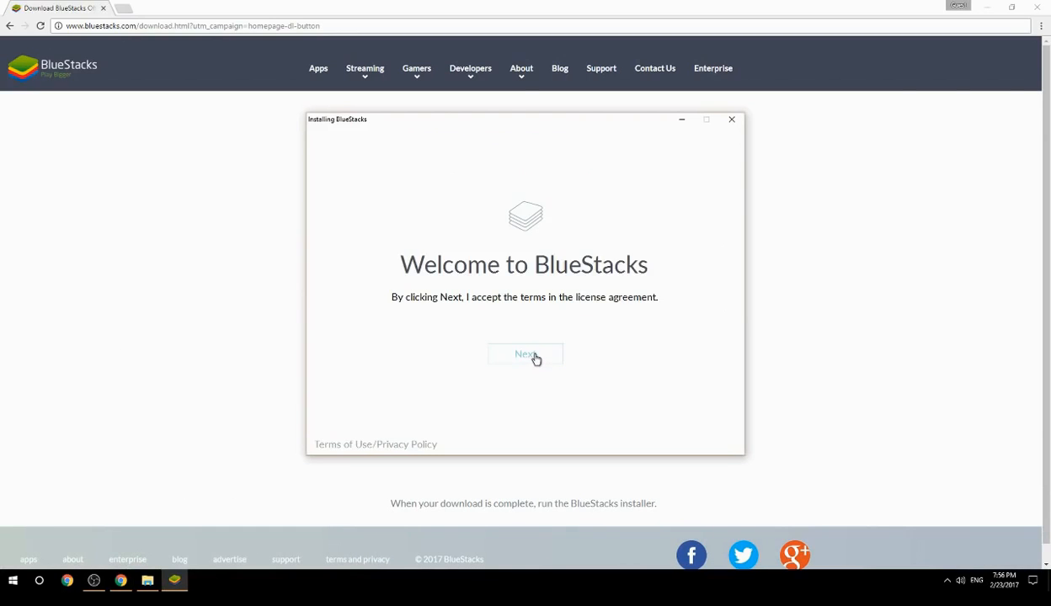
left_click(525, 354)
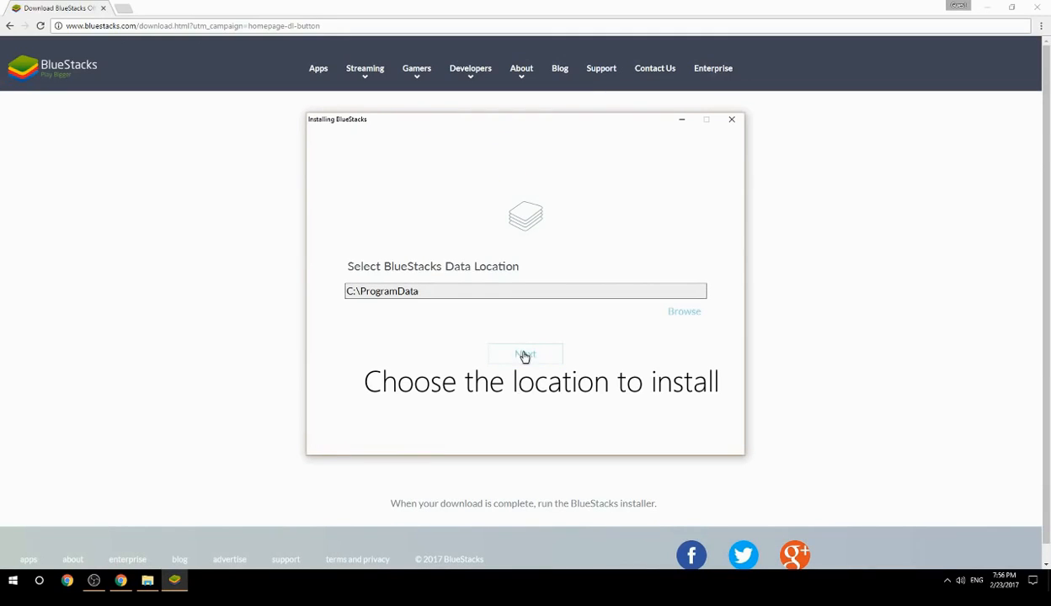
left_click(525, 353)
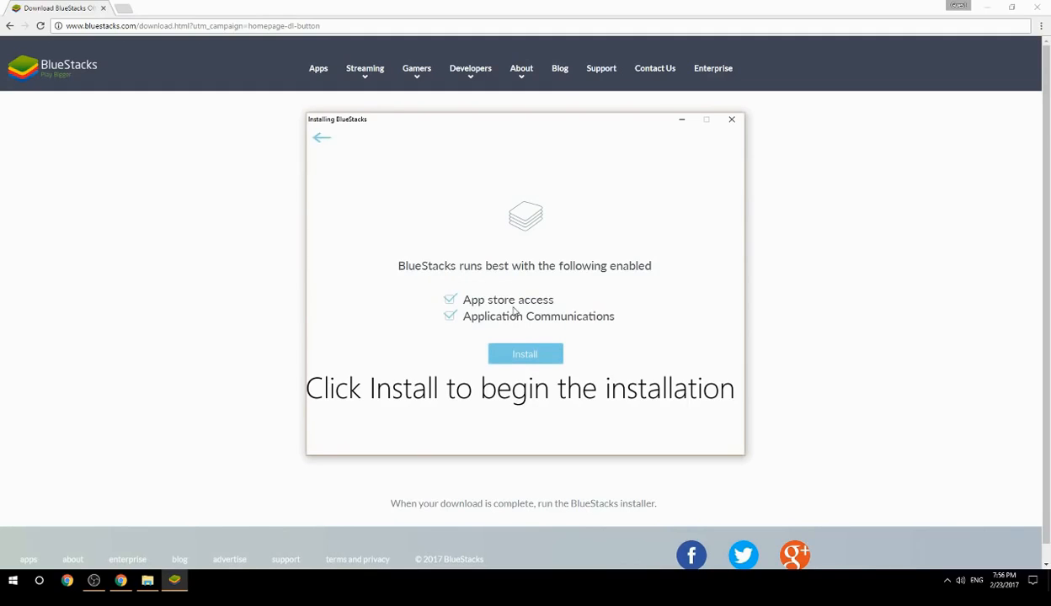
mouse_move(525, 354)
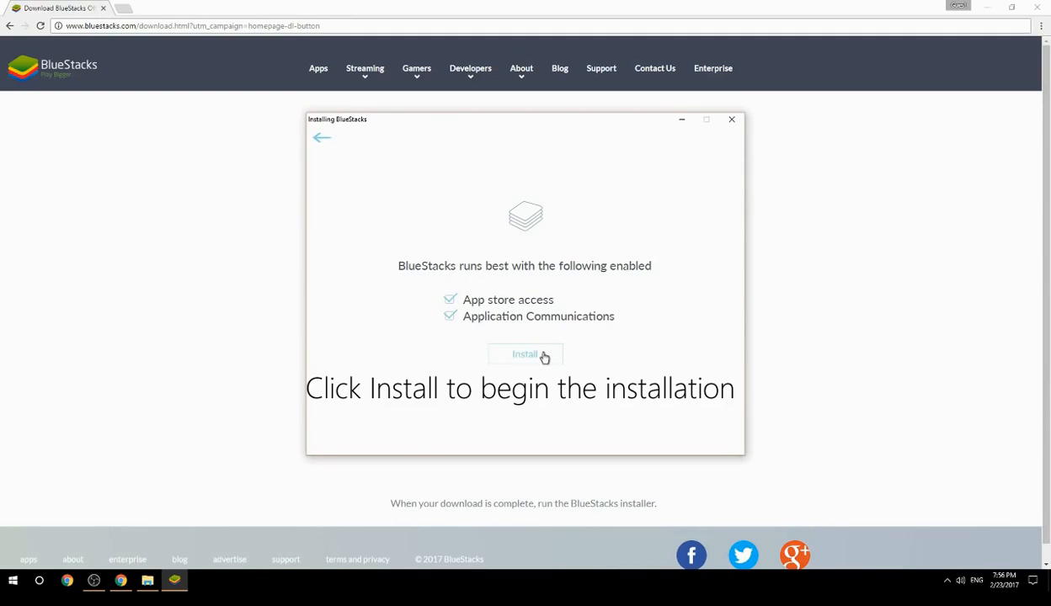
left_click(525, 354)
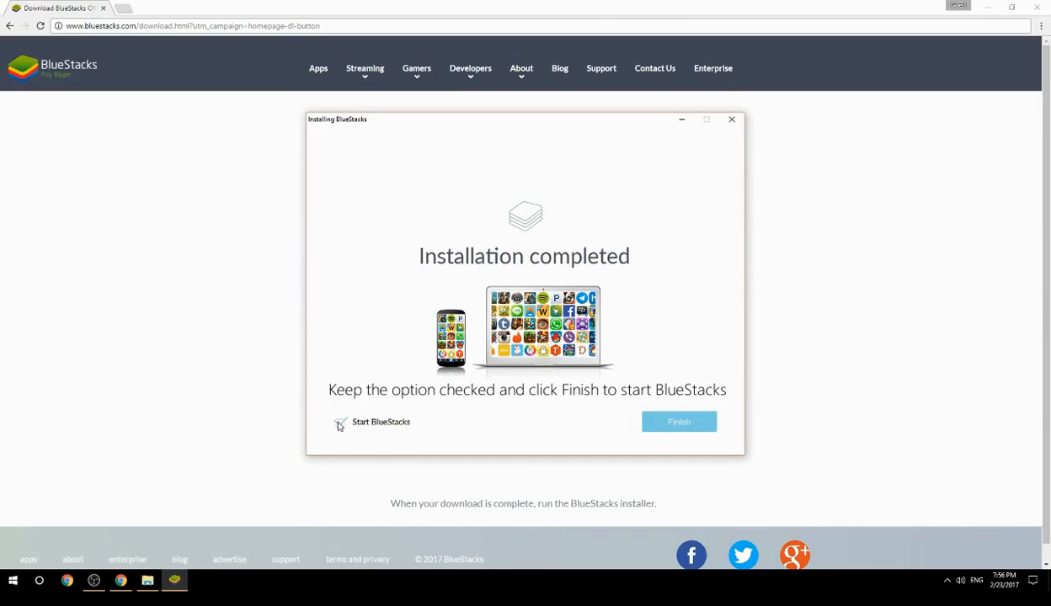
Launch BlueStacks and sign in with the Google account email and password.
left_click(679, 421)
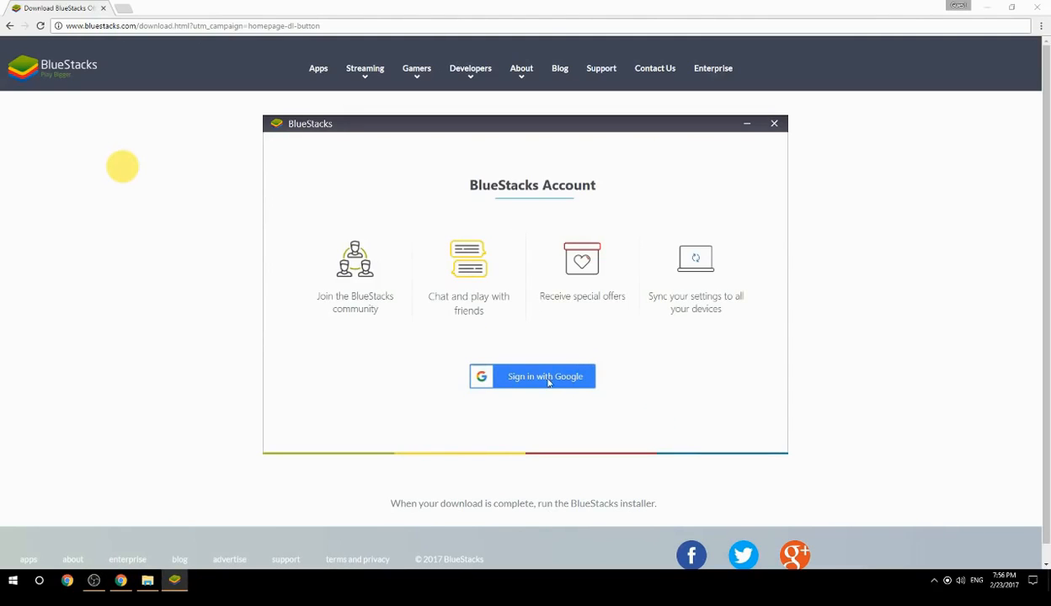
left_click(532, 377)
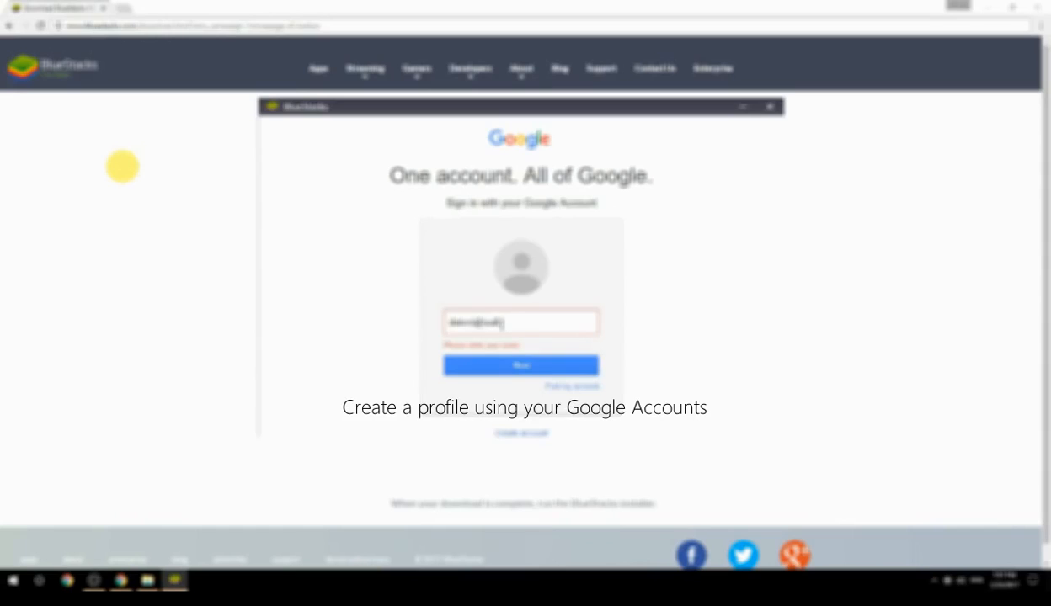
left_click(521, 366)
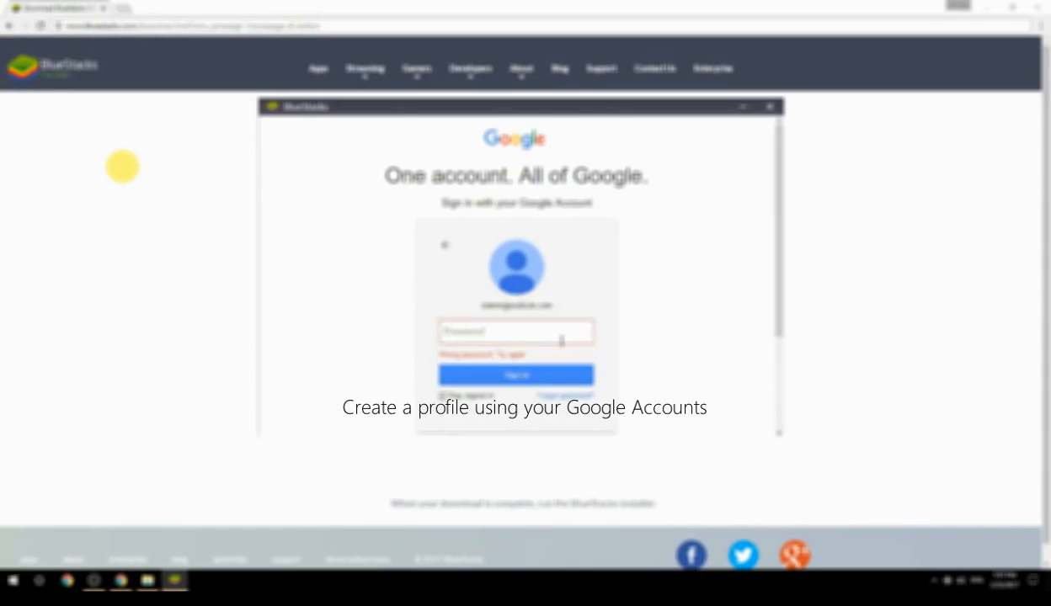
left_click(516, 373)
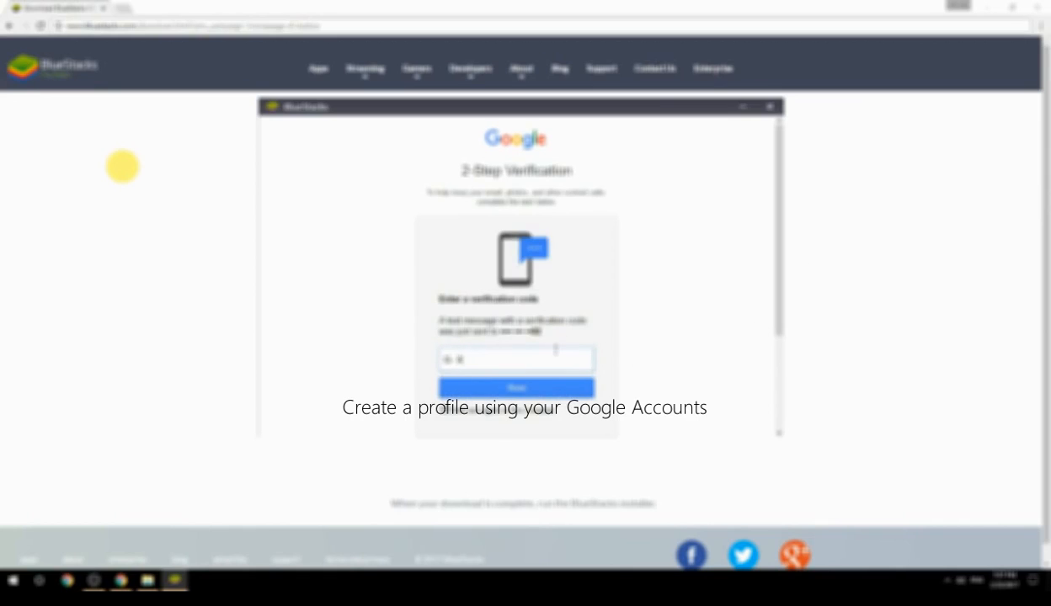
Submit the verification code, allow account access and confirm the BlueStacks profile.
left_click(515, 388)
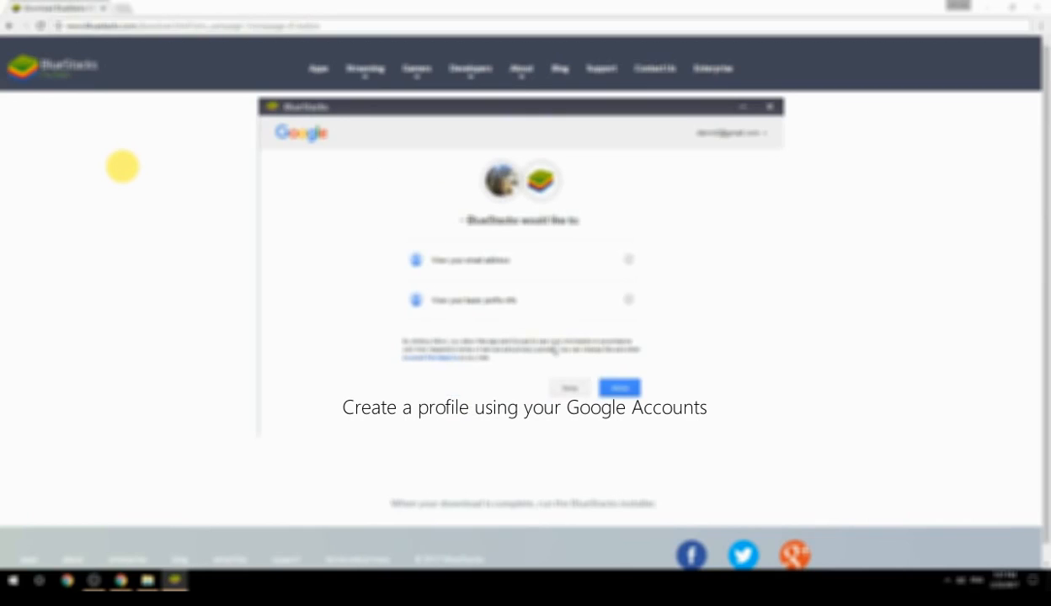
left_click(619, 388)
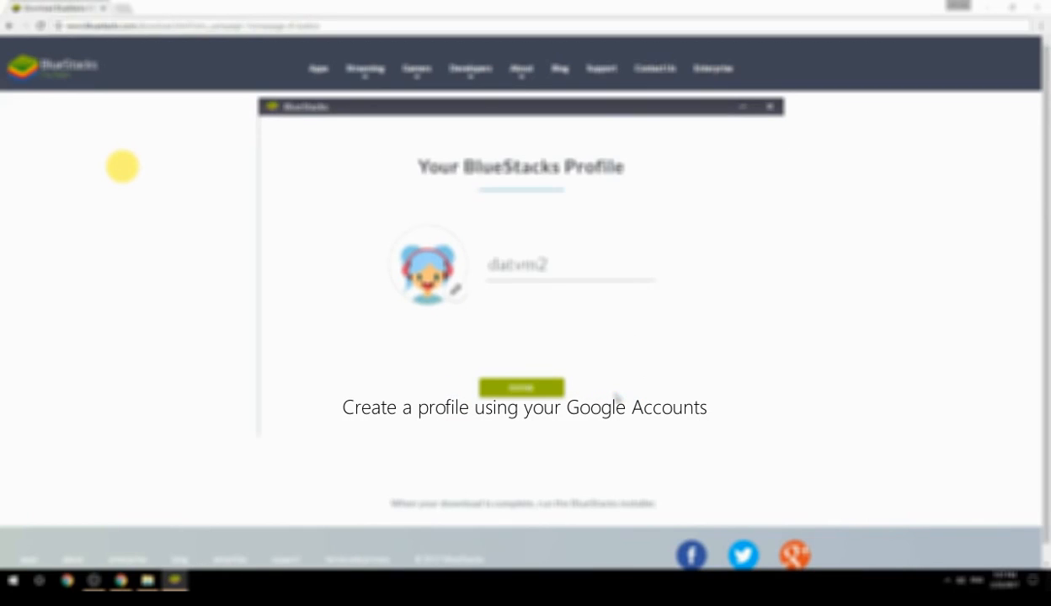
double_click(531, 263)
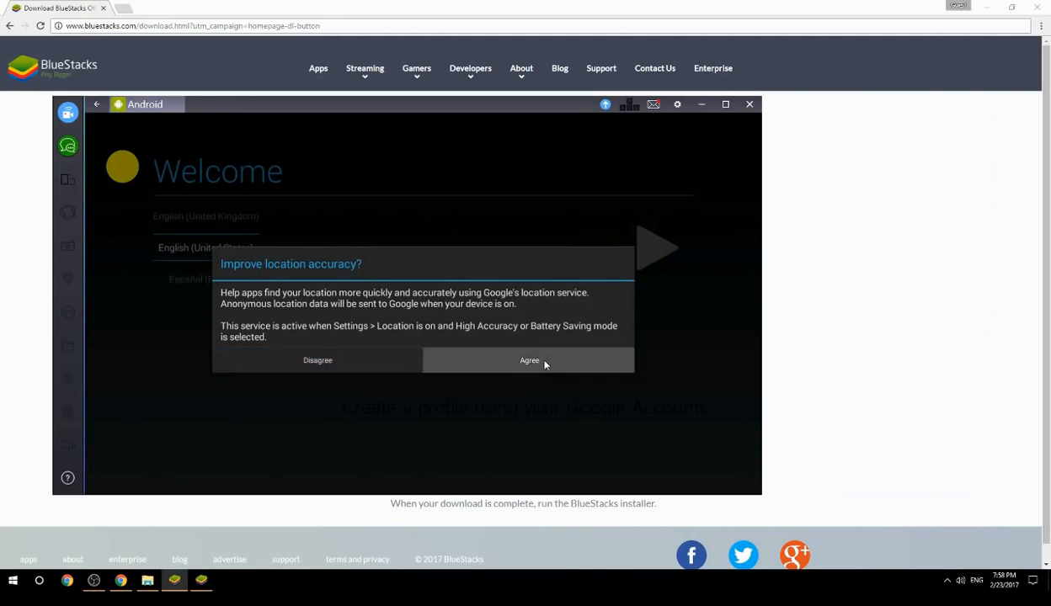
Agree to location accuracy, start setup in English (United States) and add the existing Google account.
left_click(529, 360)
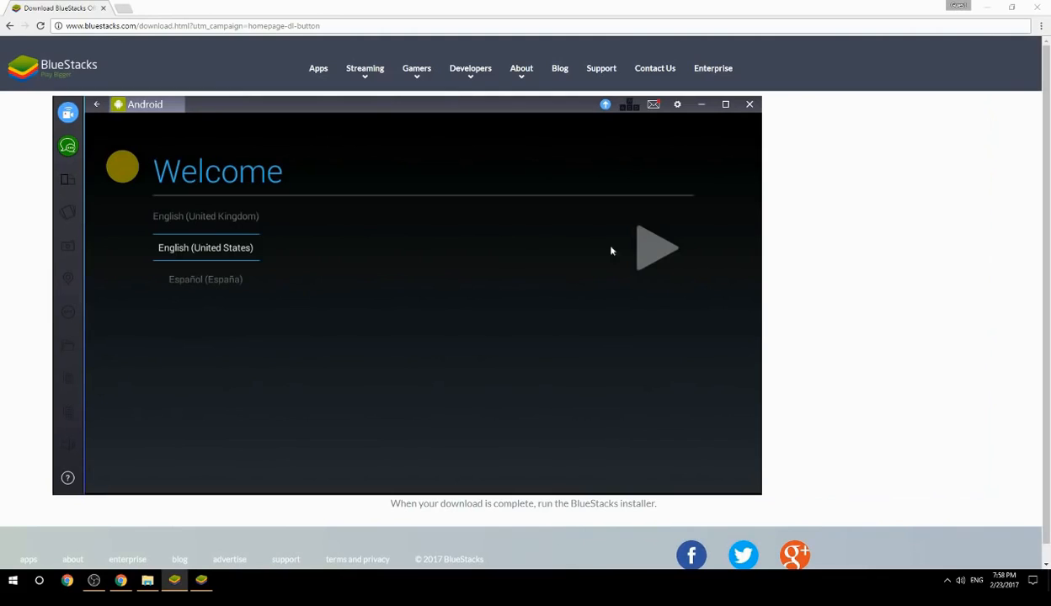
left_click(657, 247)
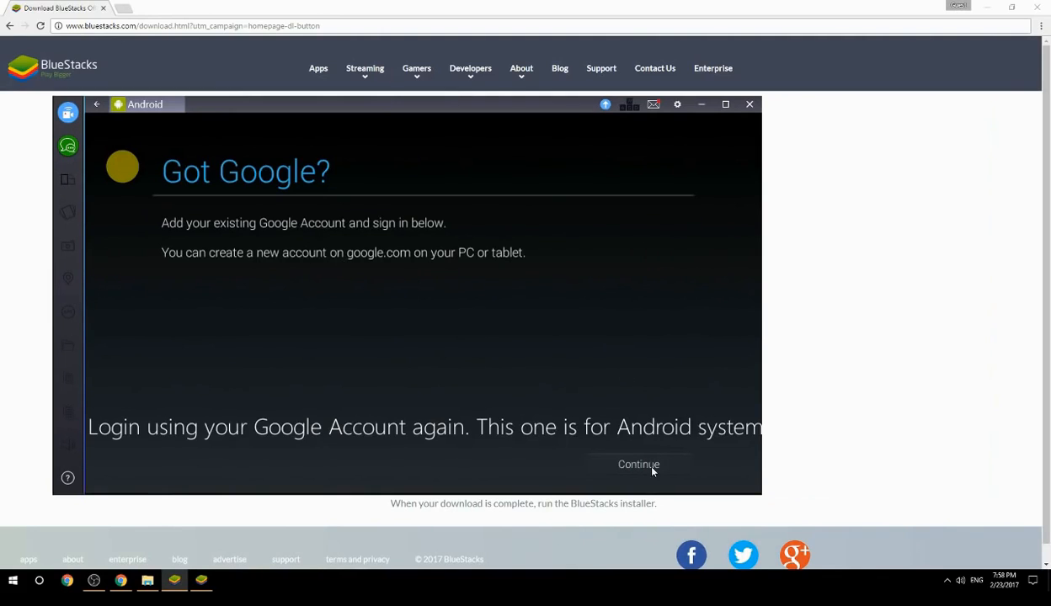
left_click(638, 465)
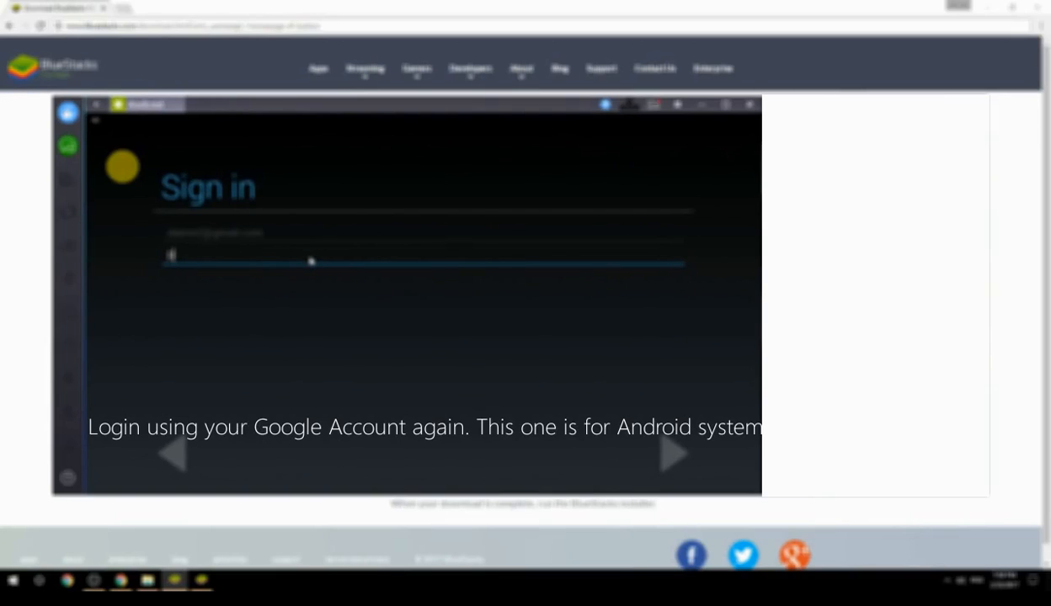
type("password")
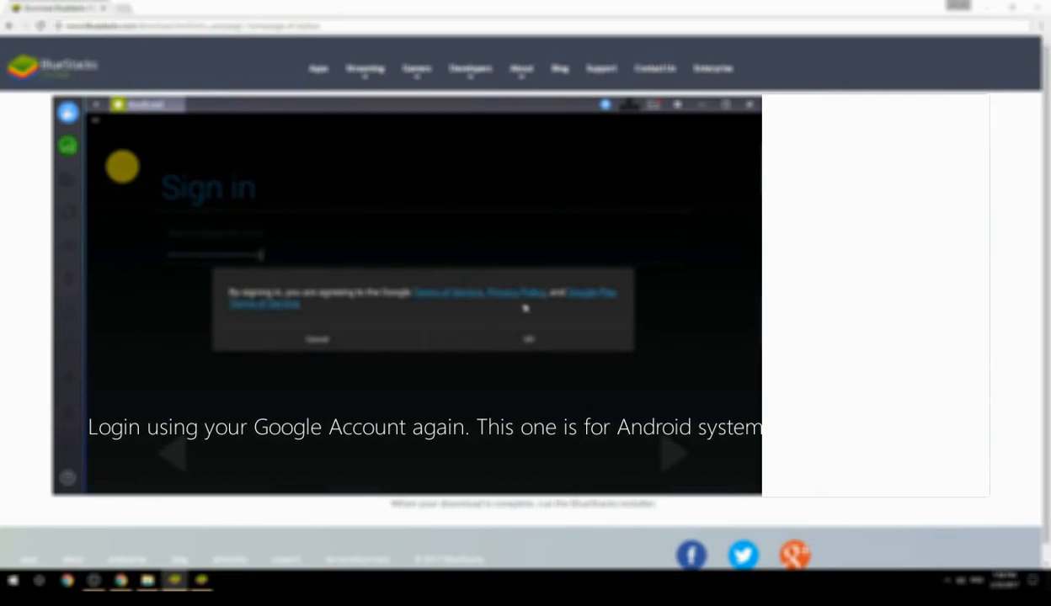
Accept the Google terms, sign in on the web and accept the Google services settings.
left_click(528, 339)
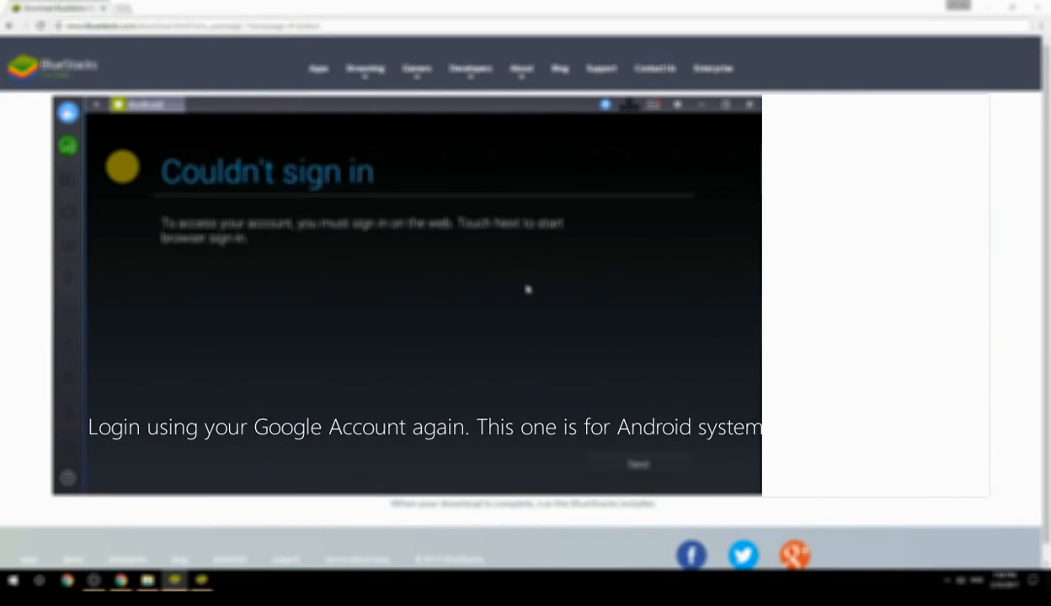
mouse_move(541, 181)
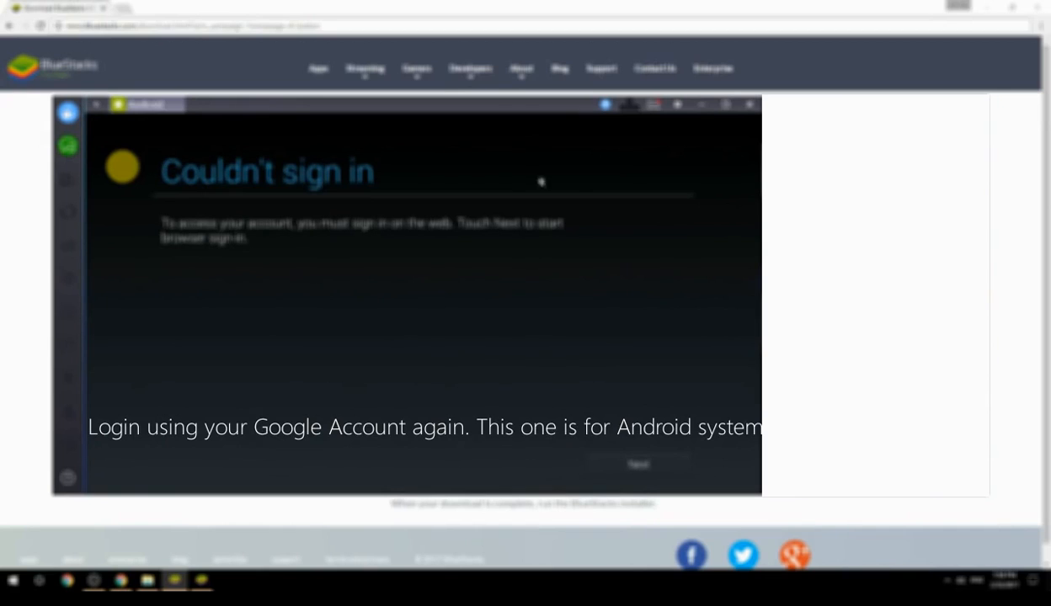
left_click(636, 465)
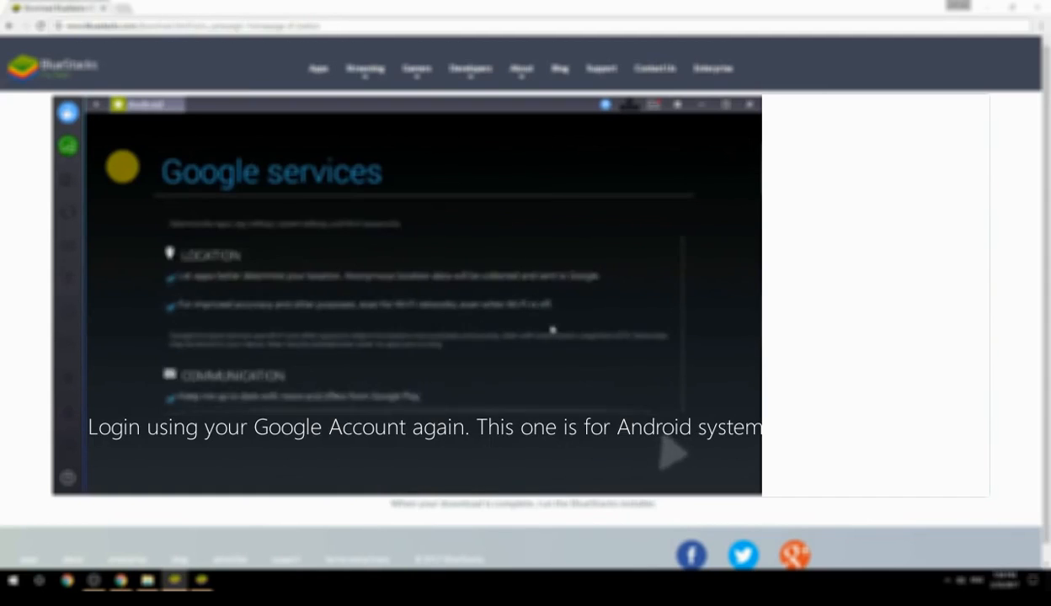
left_click(673, 452)
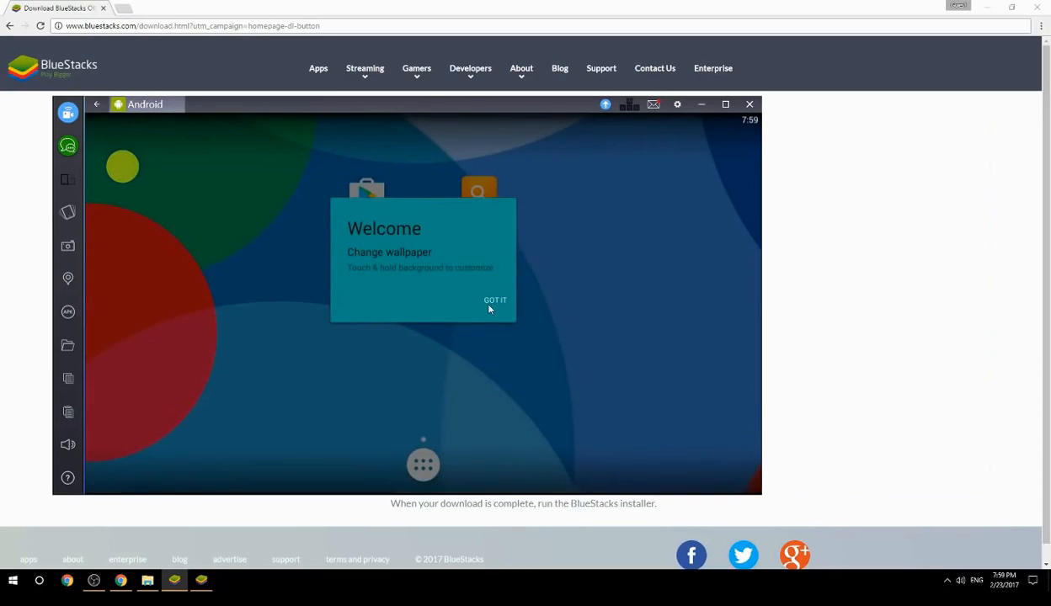
Dismiss the wallpaper tip and What's new notice, then enter the Play Store.
left_click(495, 300)
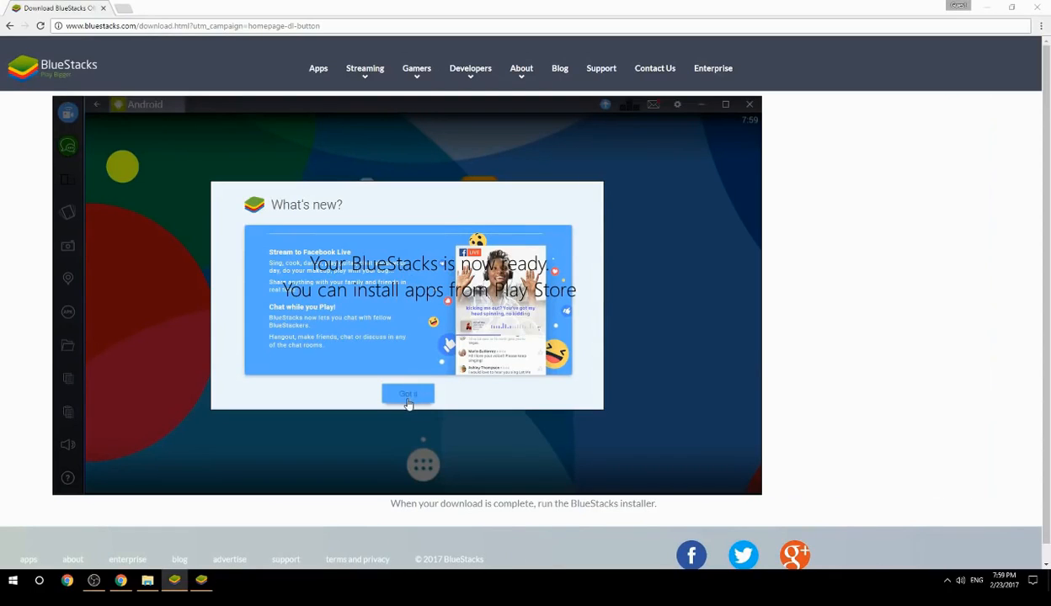
left_click(407, 394)
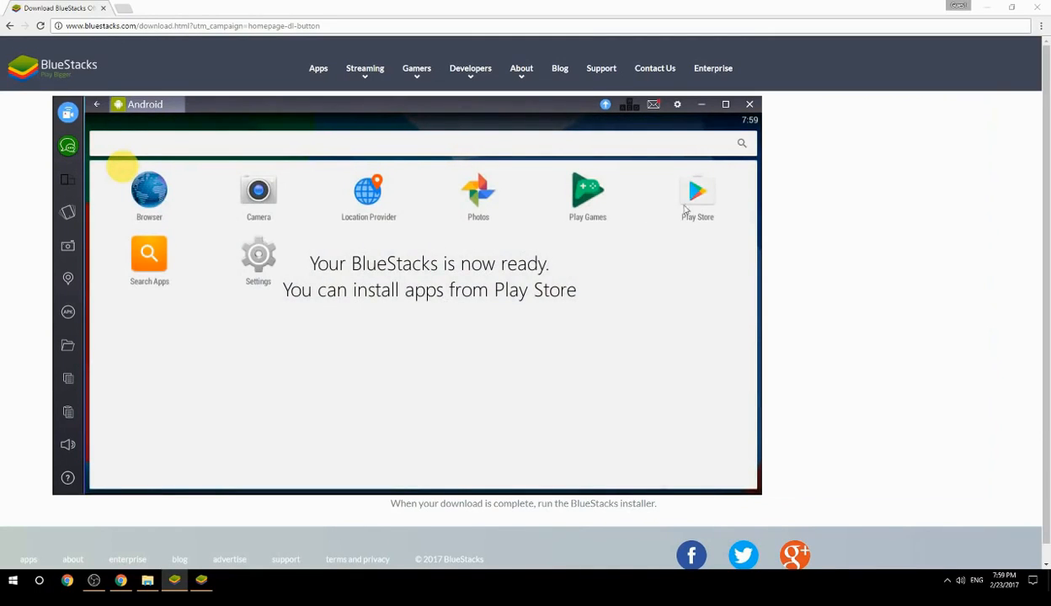
left_click(697, 189)
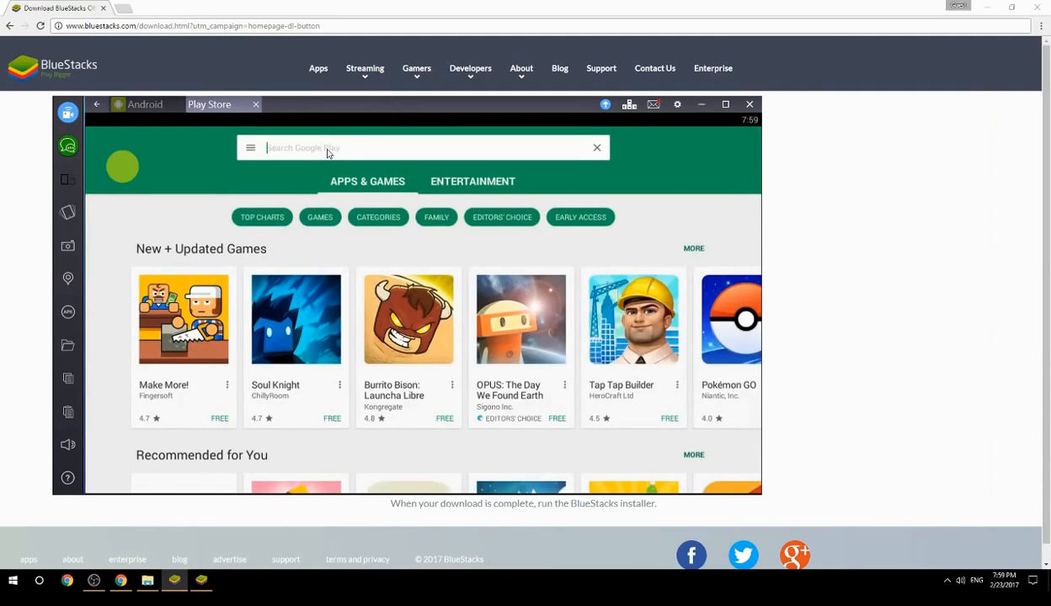
Search the Play Store for Vegas Crime Simulator and install it.
type("Vegas Cr")
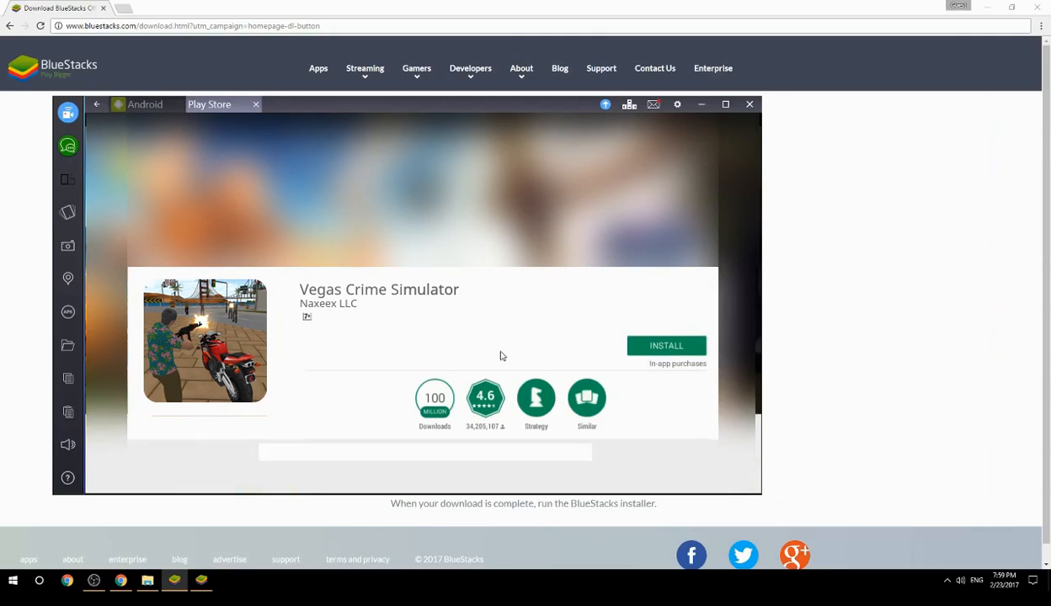
left_click(667, 345)
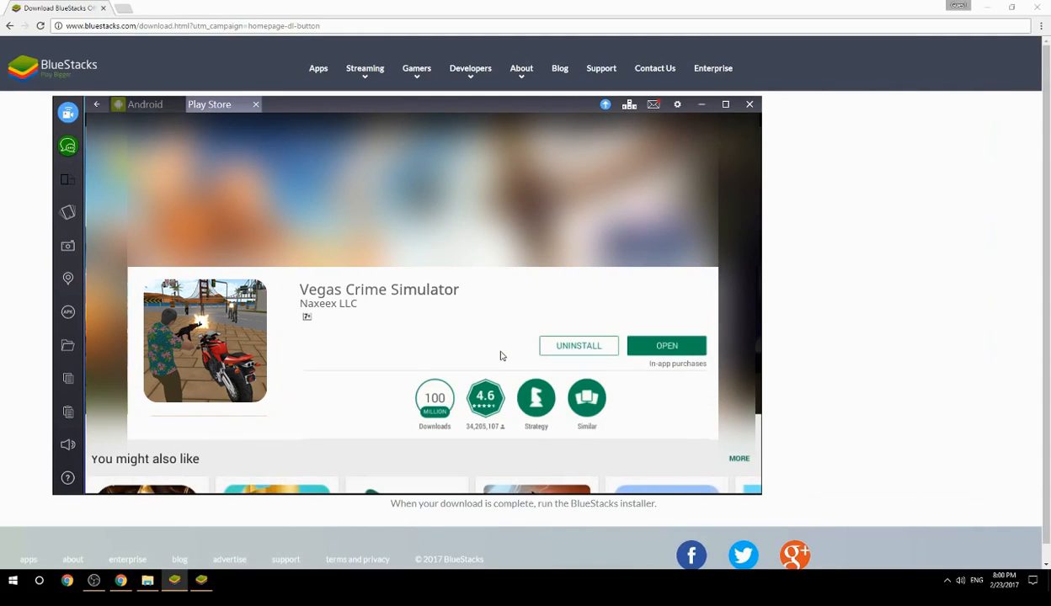